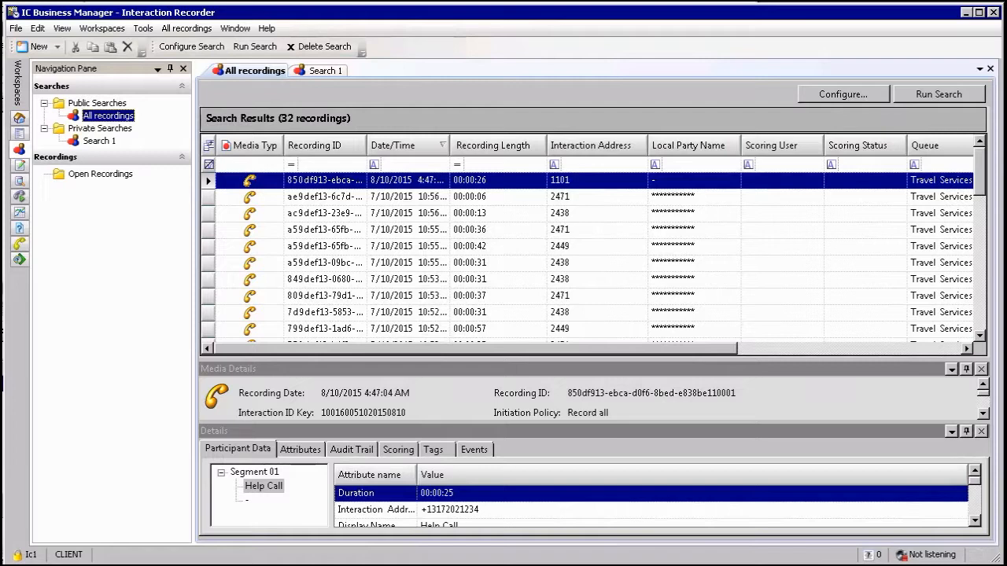
mouse_move(287, 198)
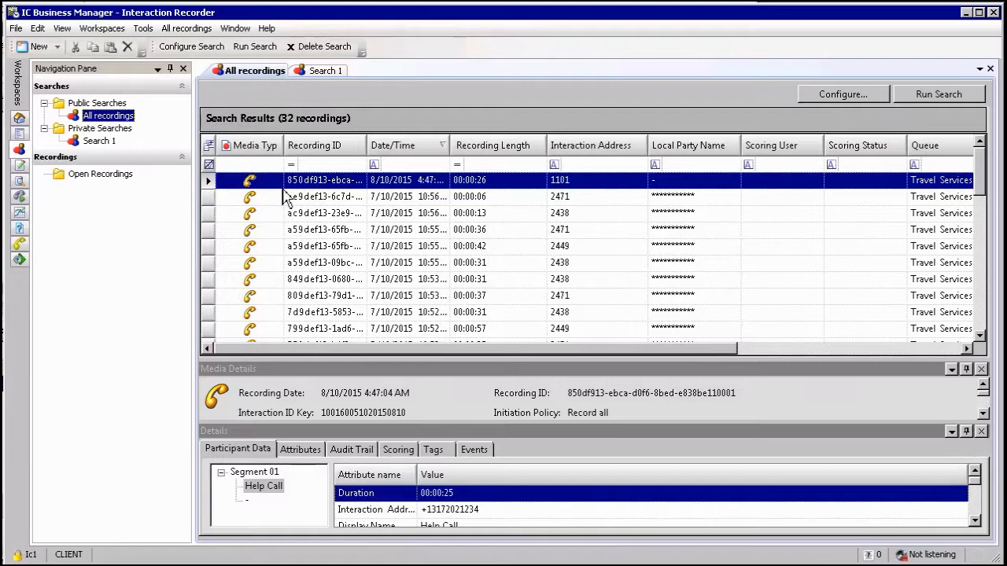
mouse_move(271, 191)
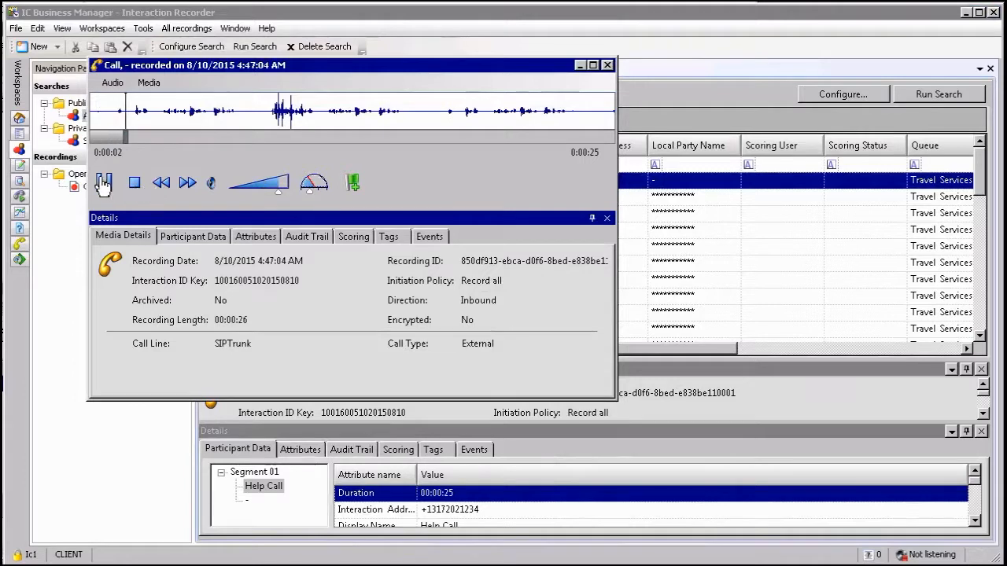
- Pause the call recording playback near the two-second mark
click(104, 183)
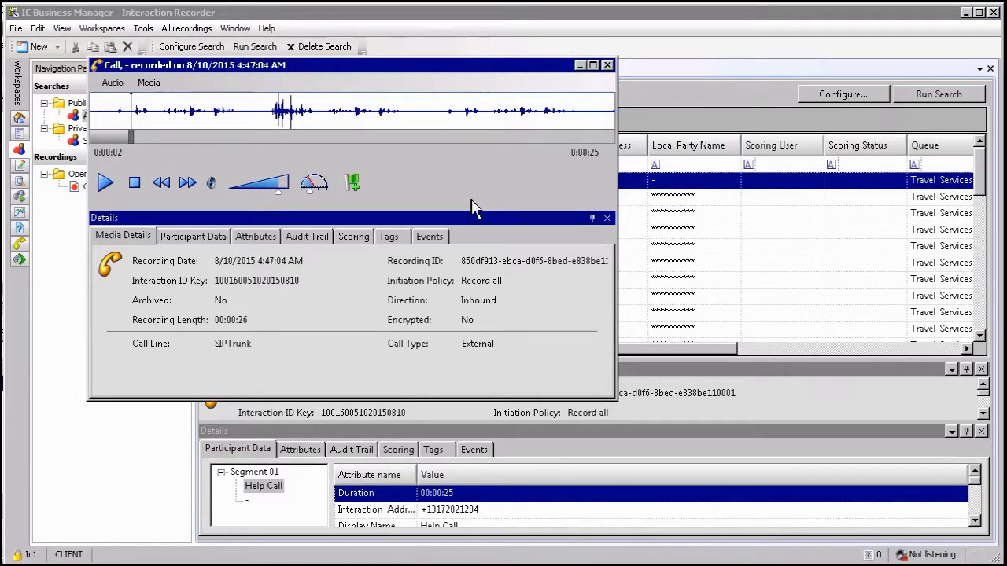
mouse_move(529, 324)
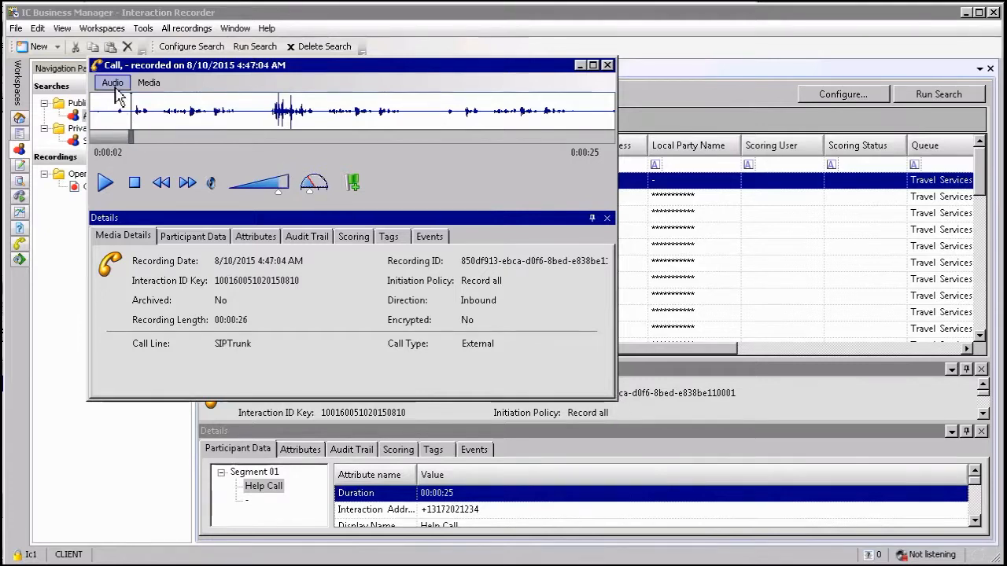
- Review the audio output devices, then show Media Information: 0:00:25, 13 kbps mono GSM 6.10
click(111, 82)
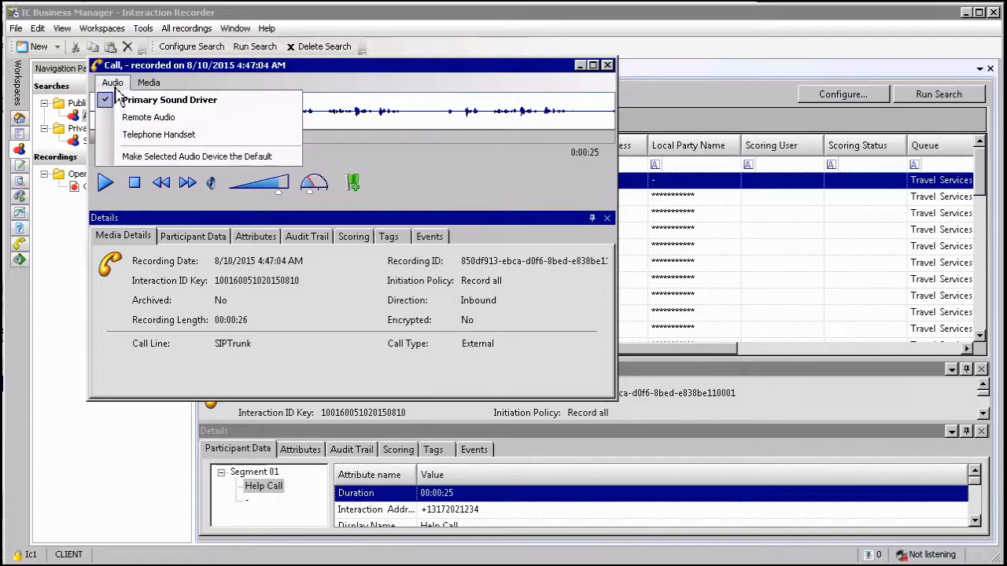
mouse_move(157, 116)
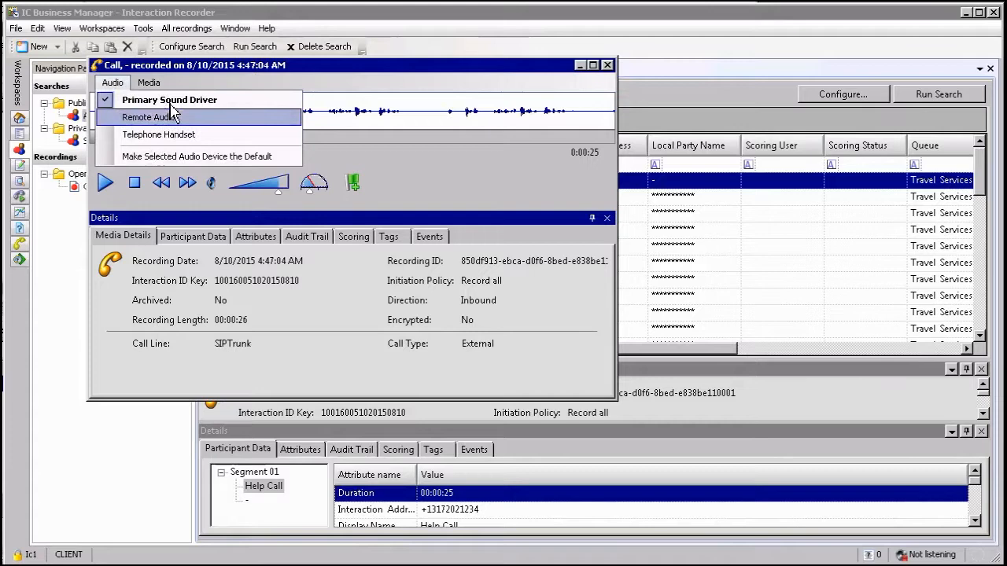
mouse_move(157, 135)
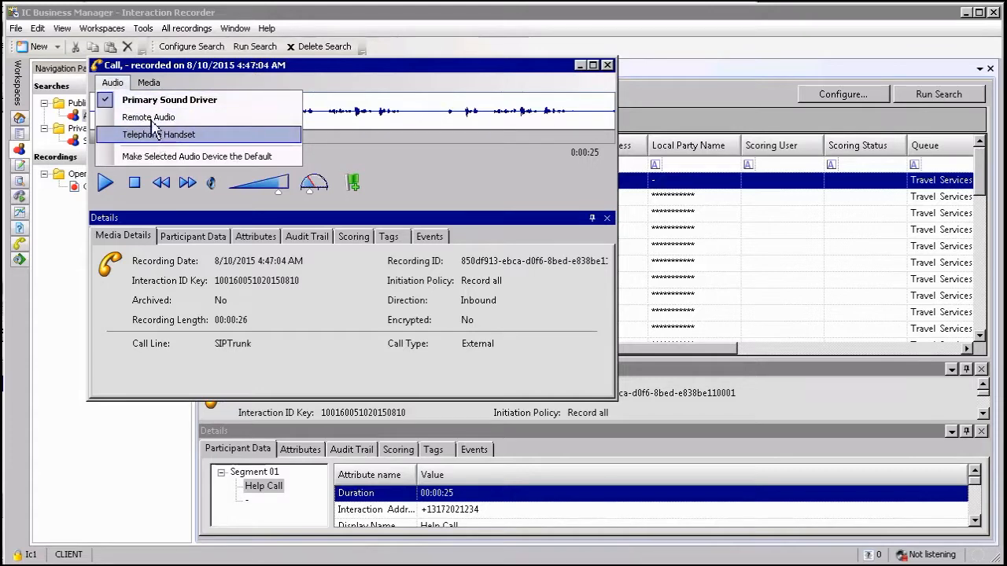
click(148, 81)
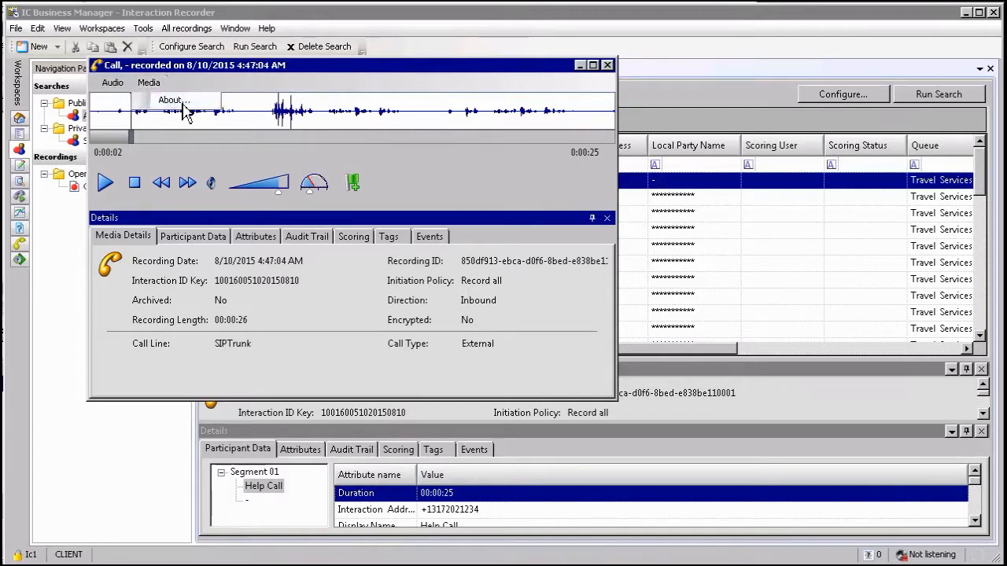
click(170, 101)
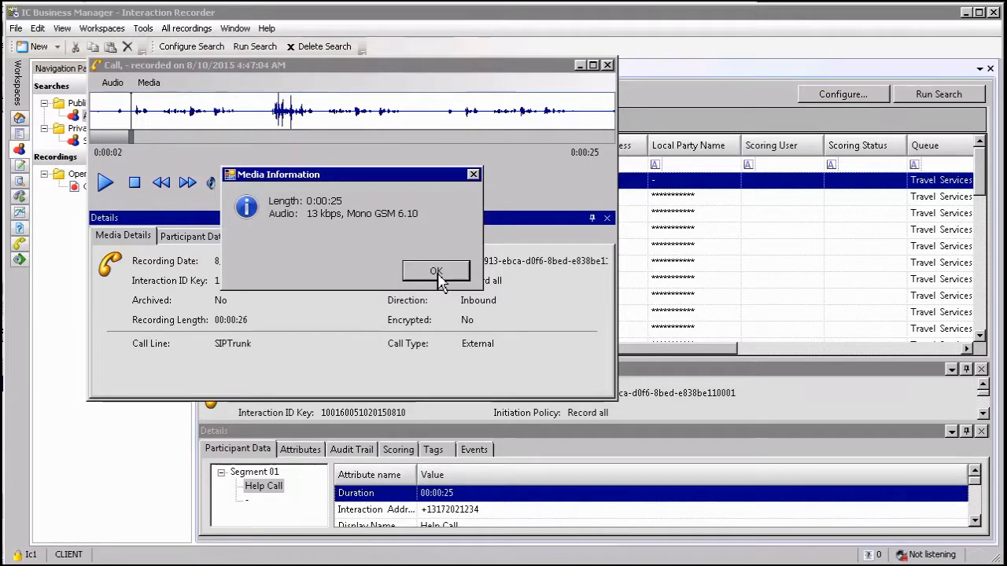
- Close the media information box and resume playback to about twelve seconds
click(436, 271)
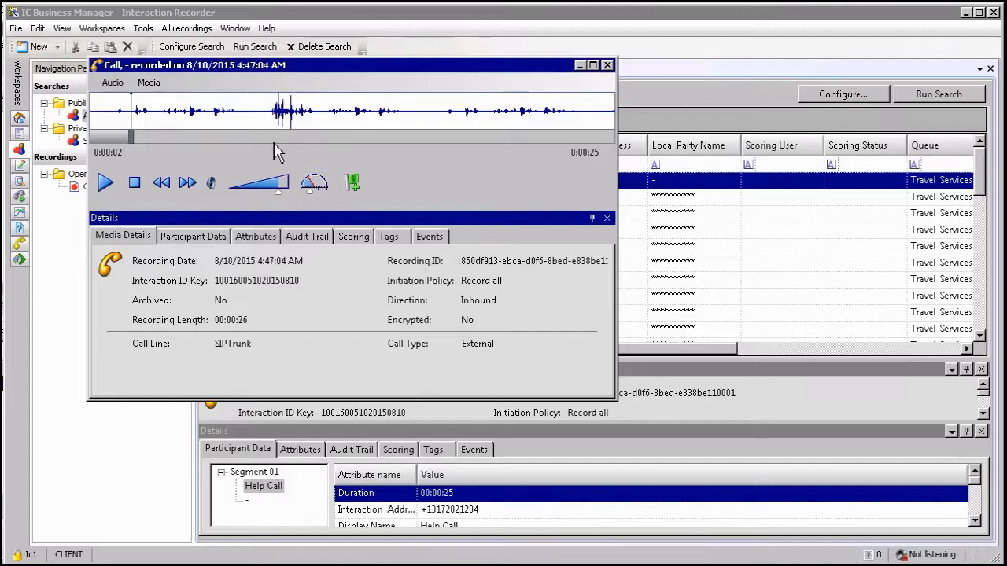
mouse_move(211, 129)
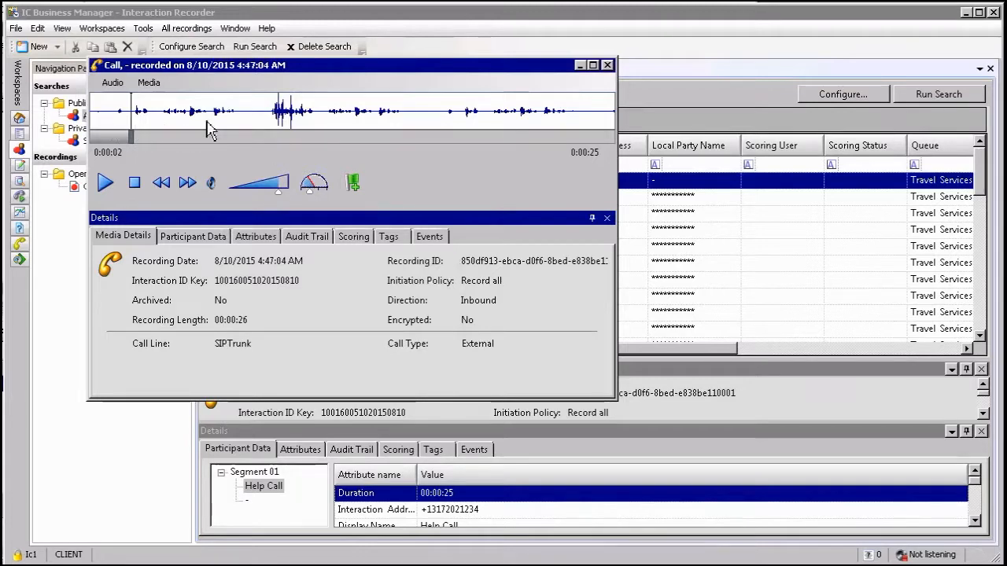
mouse_move(390, 129)
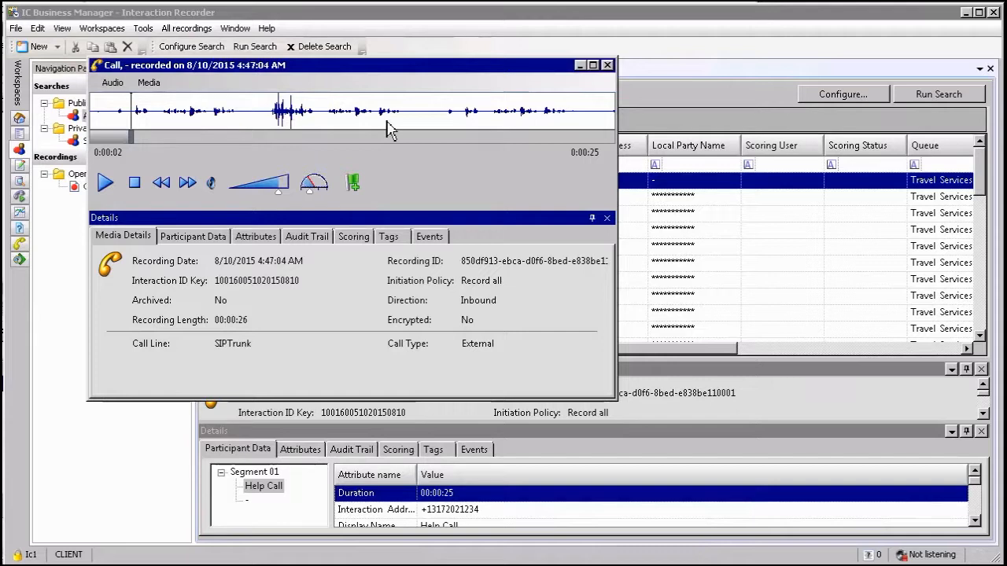
mouse_move(195, 116)
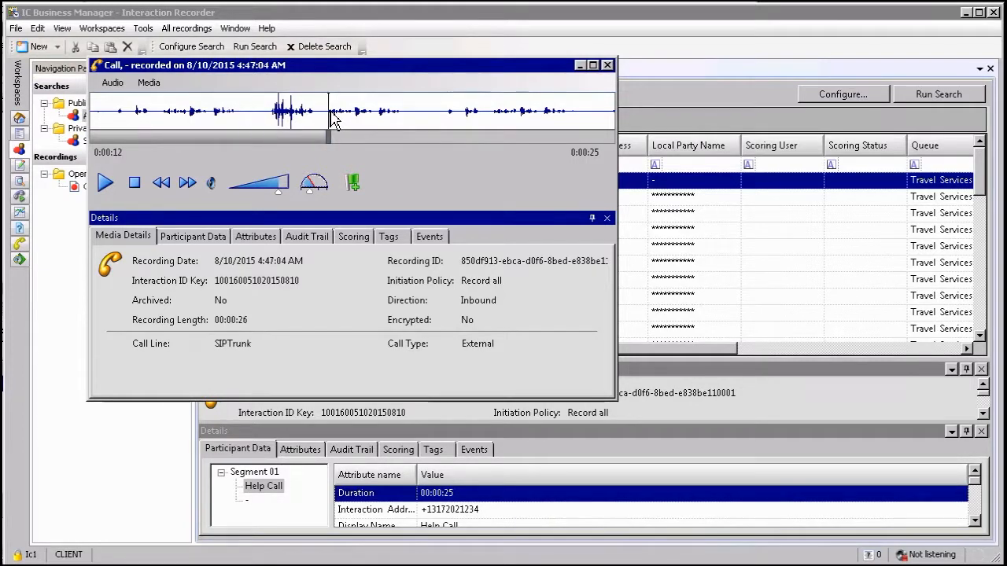
mouse_move(145, 177)
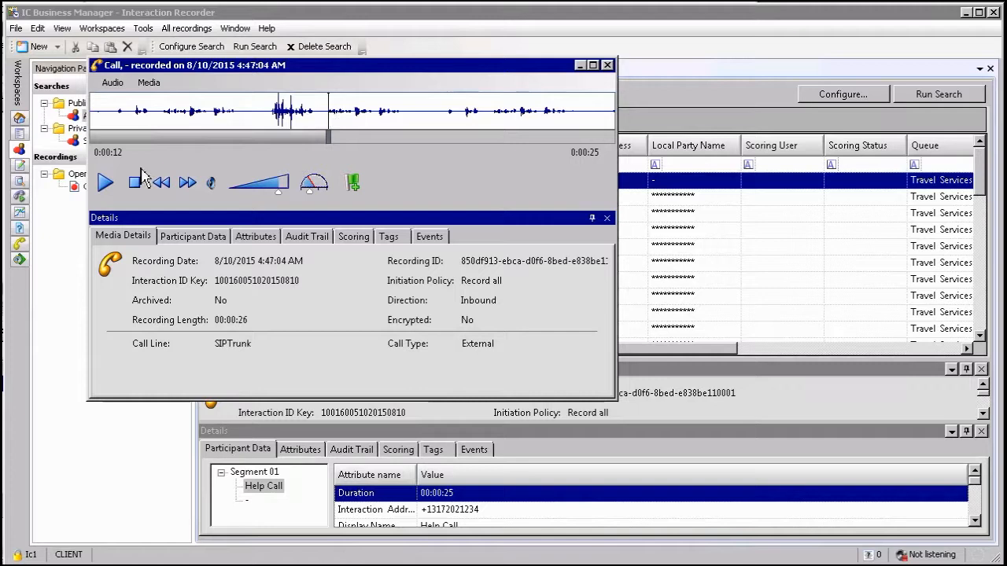
click(104, 182)
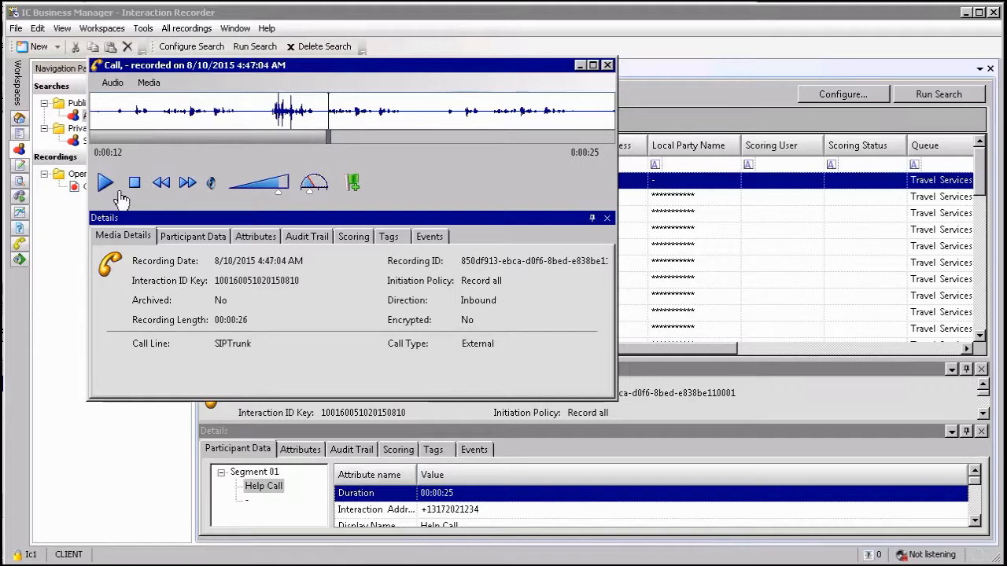
mouse_move(189, 191)
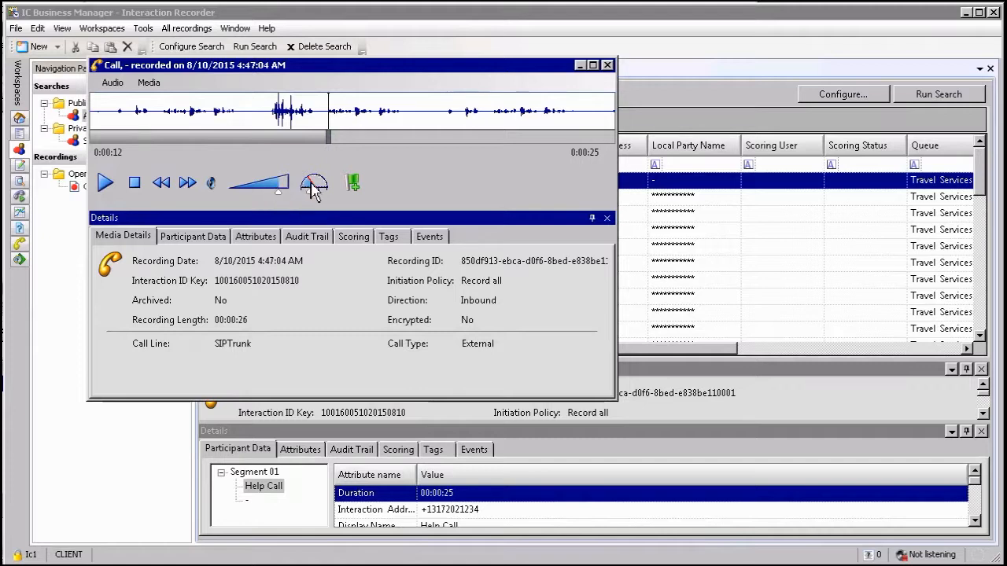
mouse_move(315, 186)
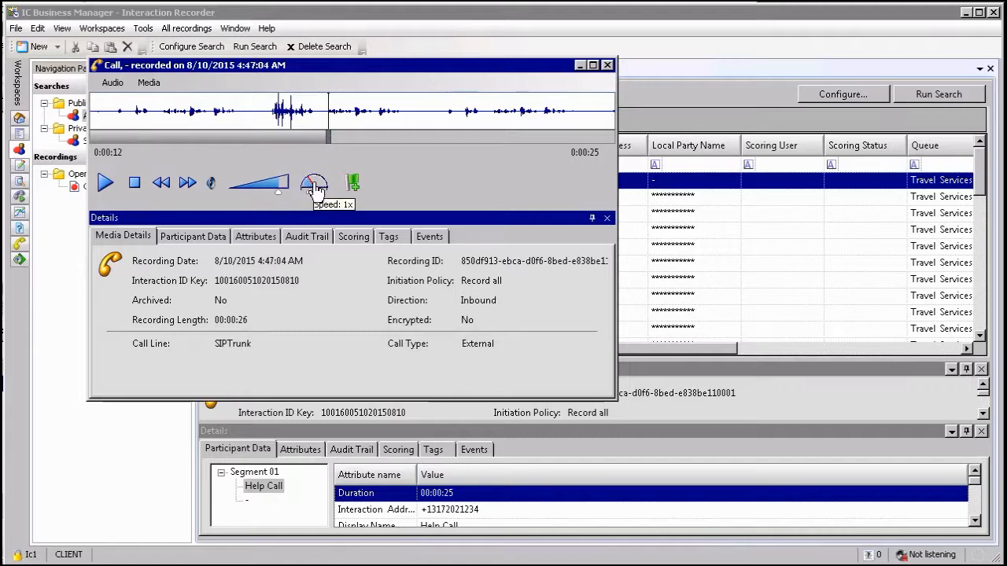
mouse_move(354, 183)
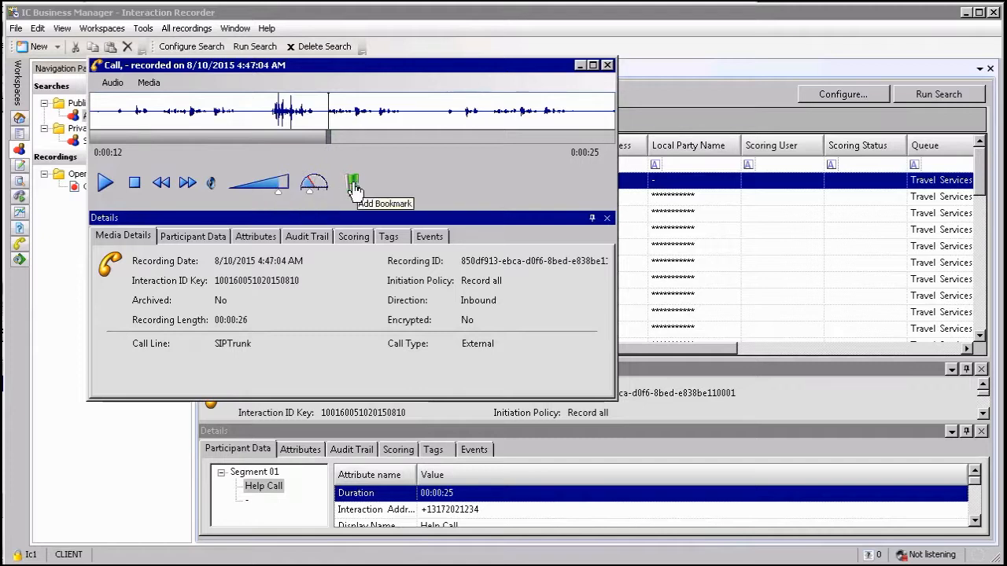
- Add a bookmark at 0:00:11.51 with the note 'My Note'
click(352, 182)
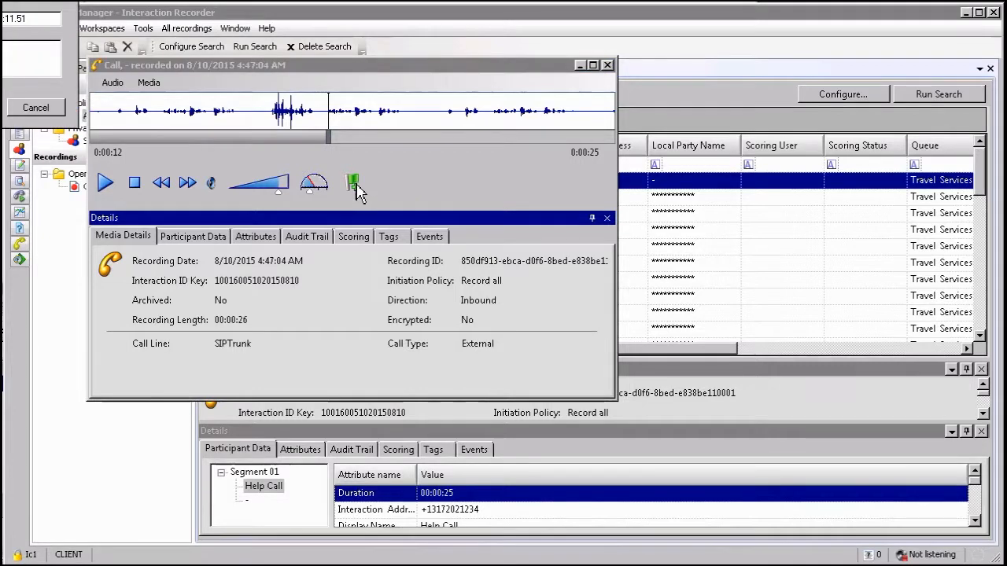
mouse_move(31, 61)
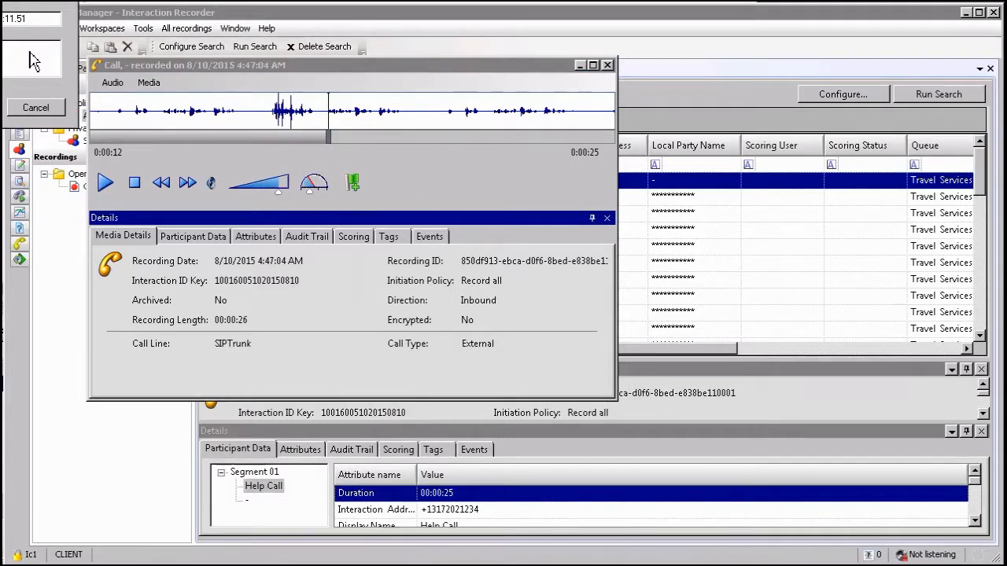
click(353, 183)
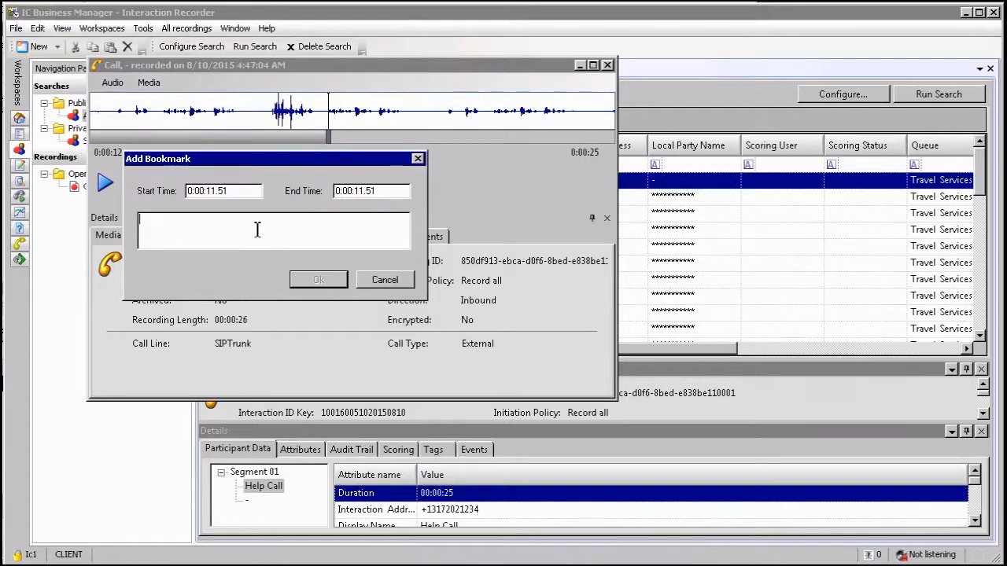
text(My Not)
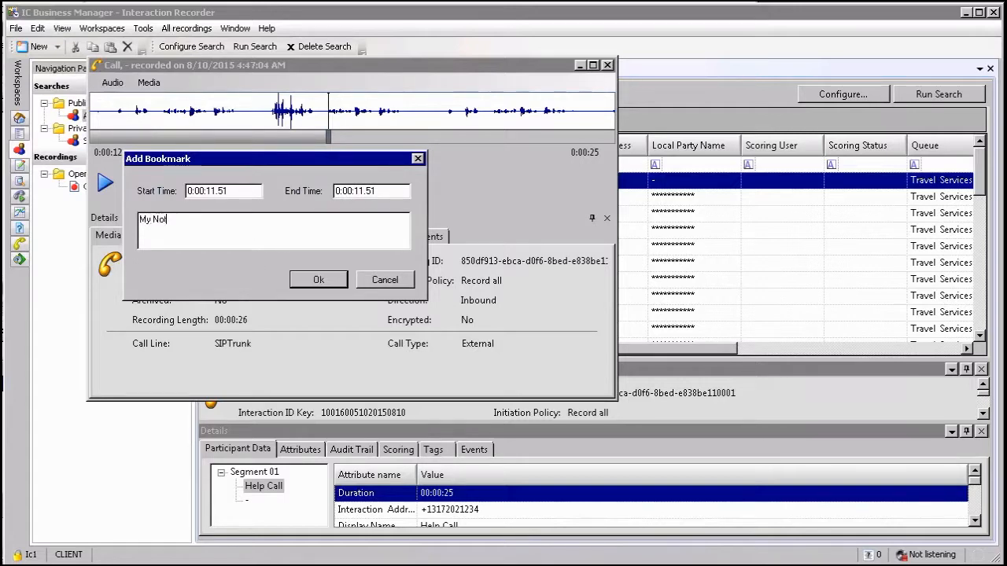
text(e)
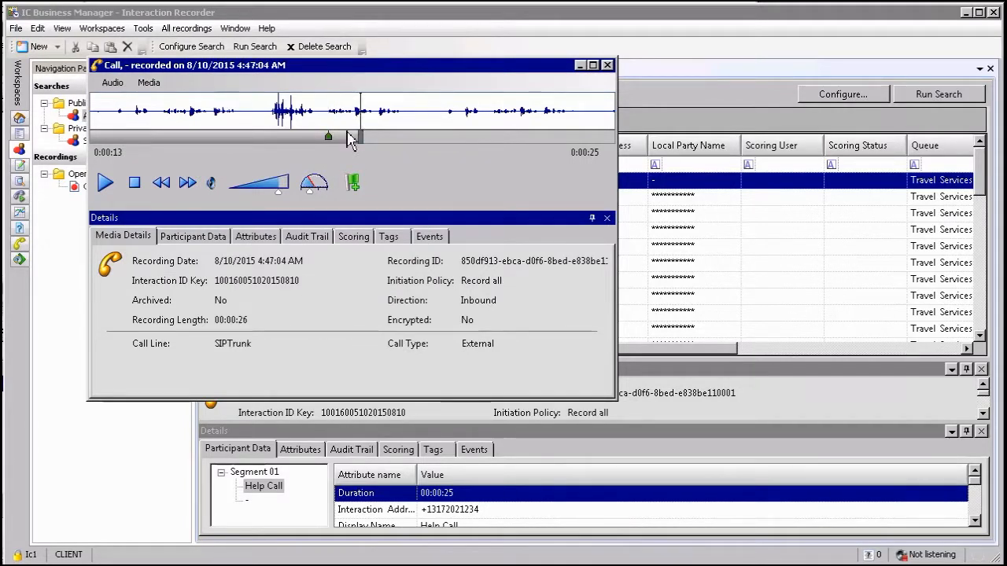
mouse_move(329, 137)
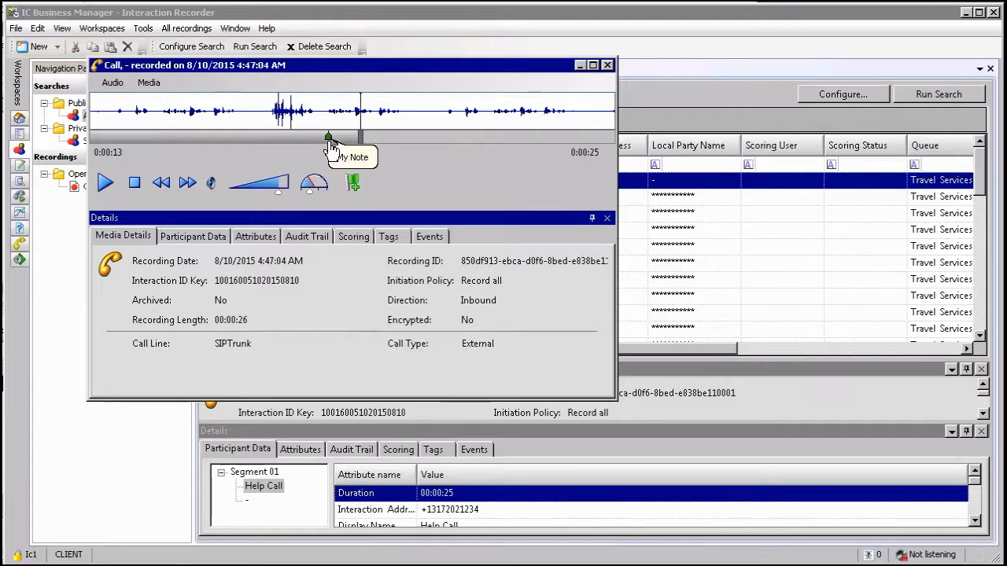
mouse_move(236, 236)
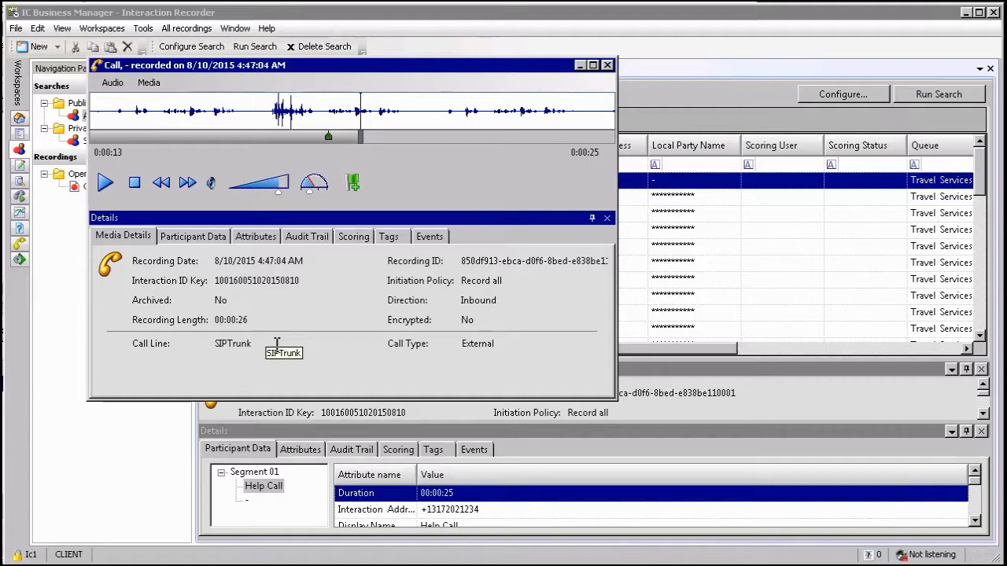
mouse_move(277, 346)
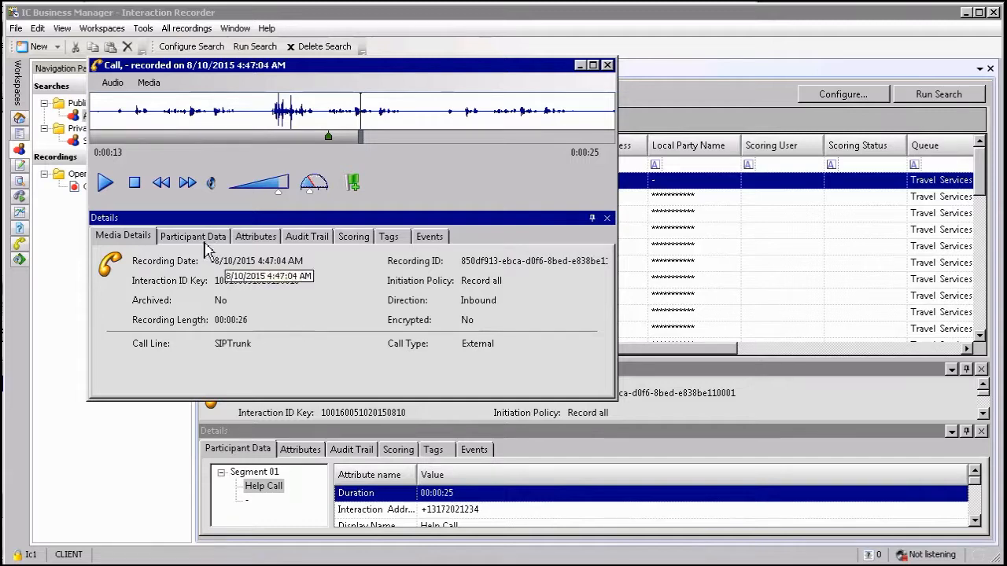
- Review the call's Participant Data, then its empty Attributes list
click(192, 236)
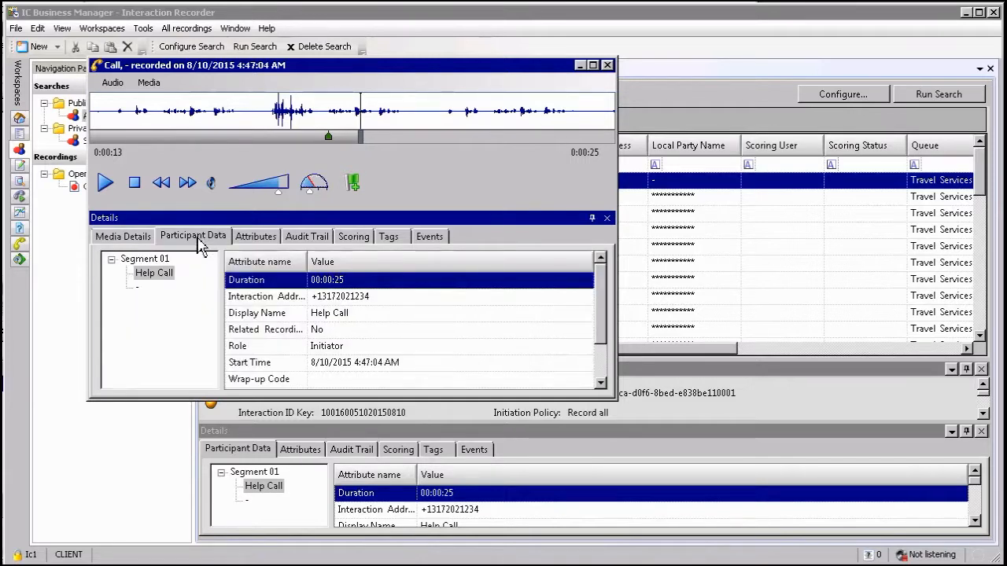
mouse_move(260, 242)
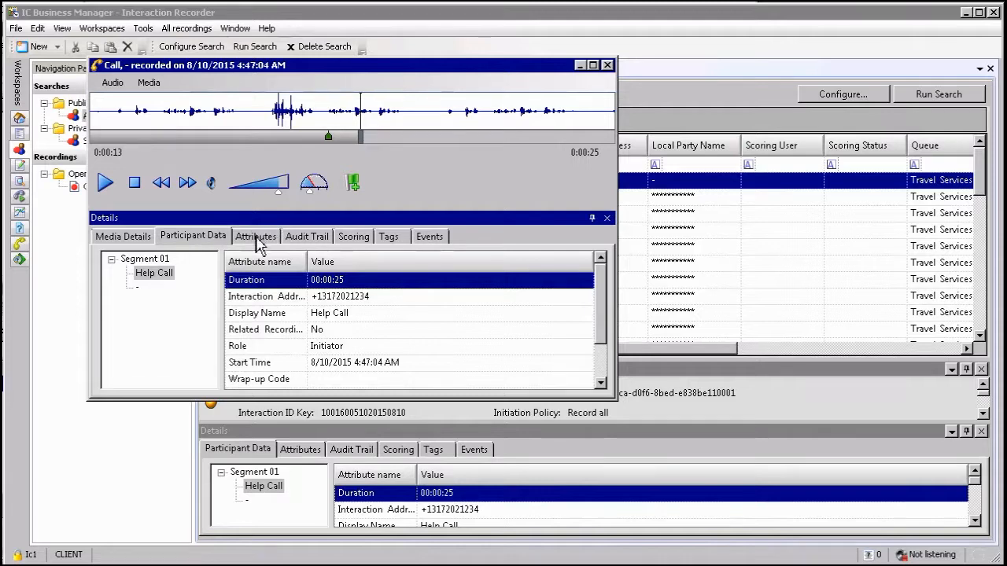
click(255, 236)
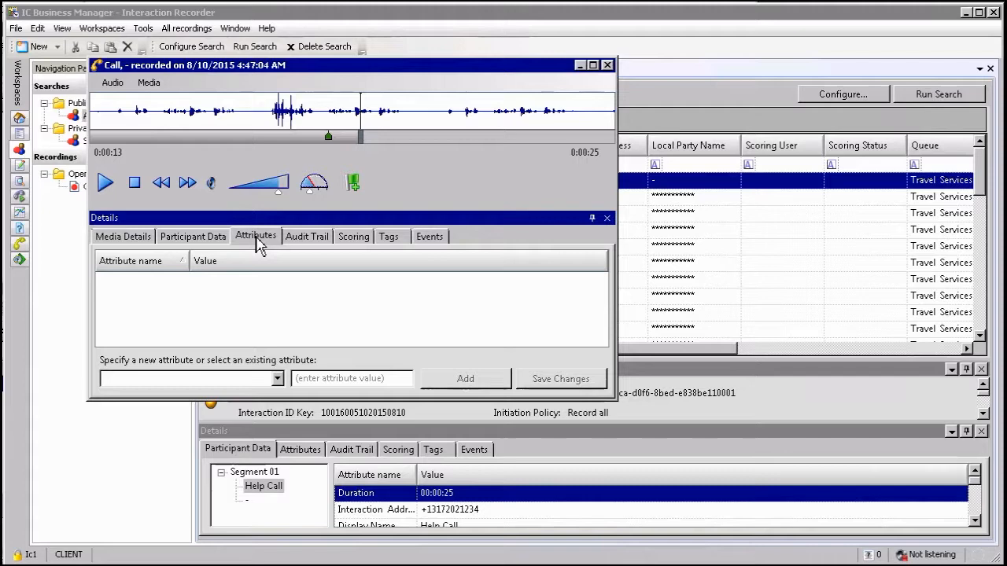
- Review the Audit Trail, Scoring and Tags, ending on Events showing zero holds
click(307, 236)
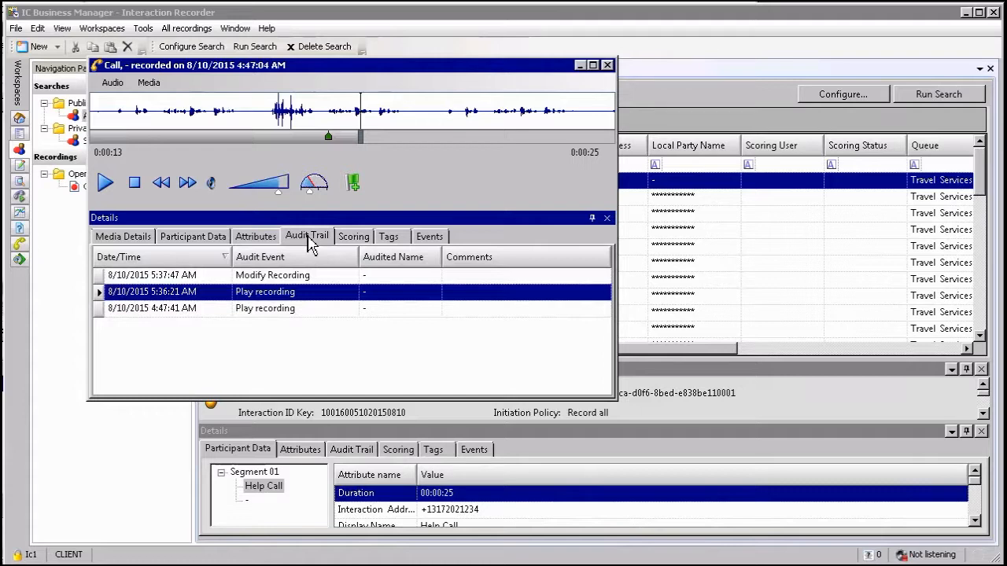
mouse_move(360, 242)
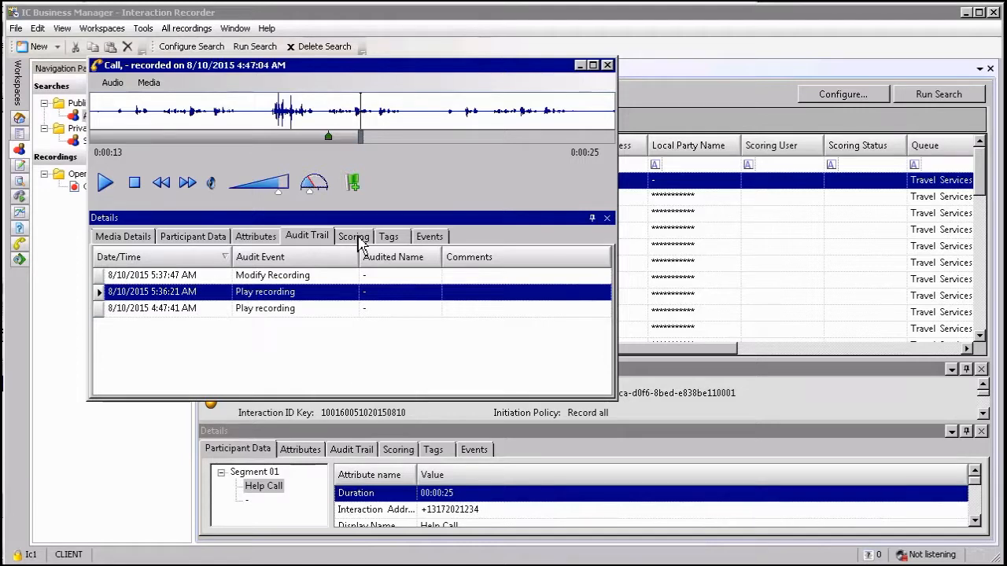
click(352, 236)
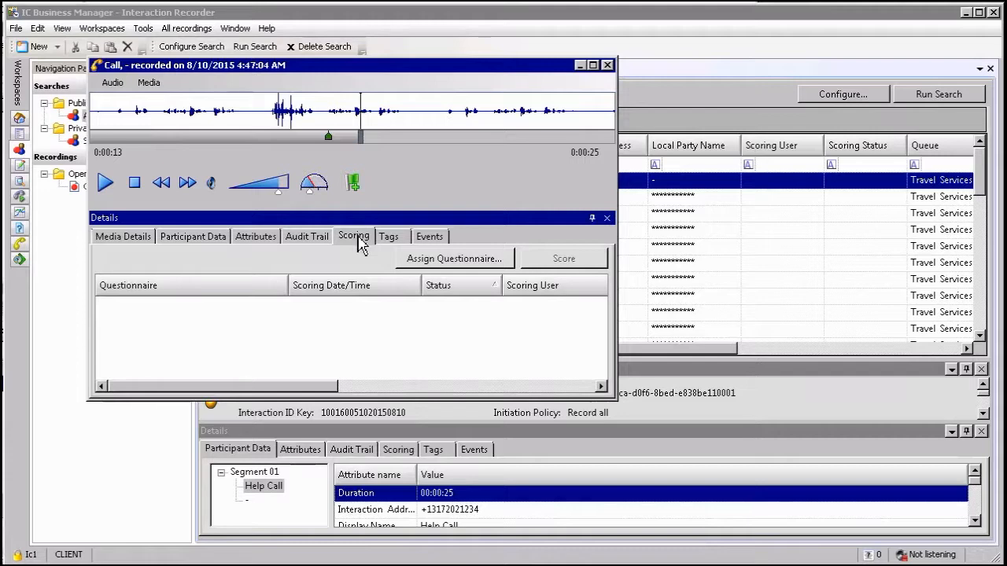
click(387, 236)
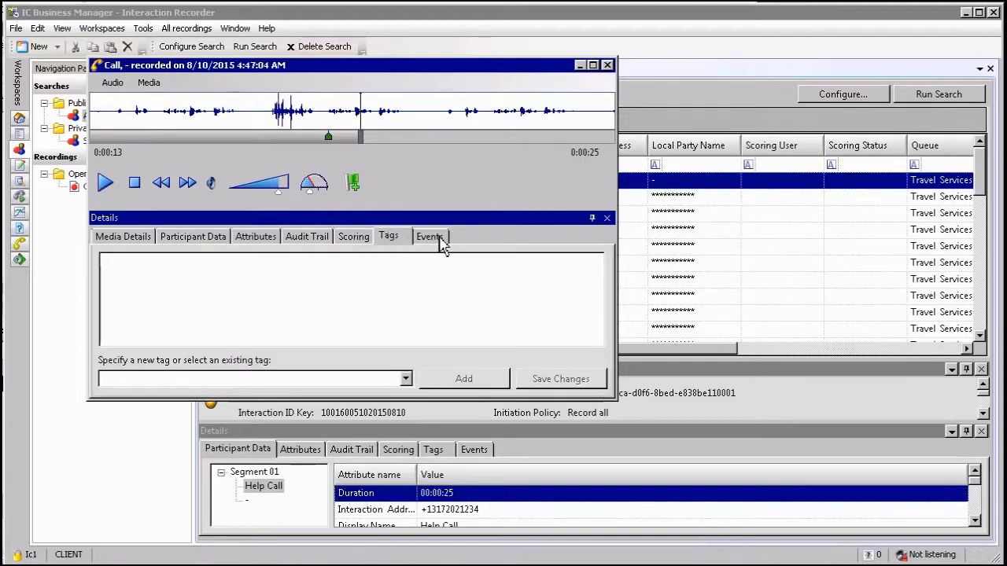
click(429, 236)
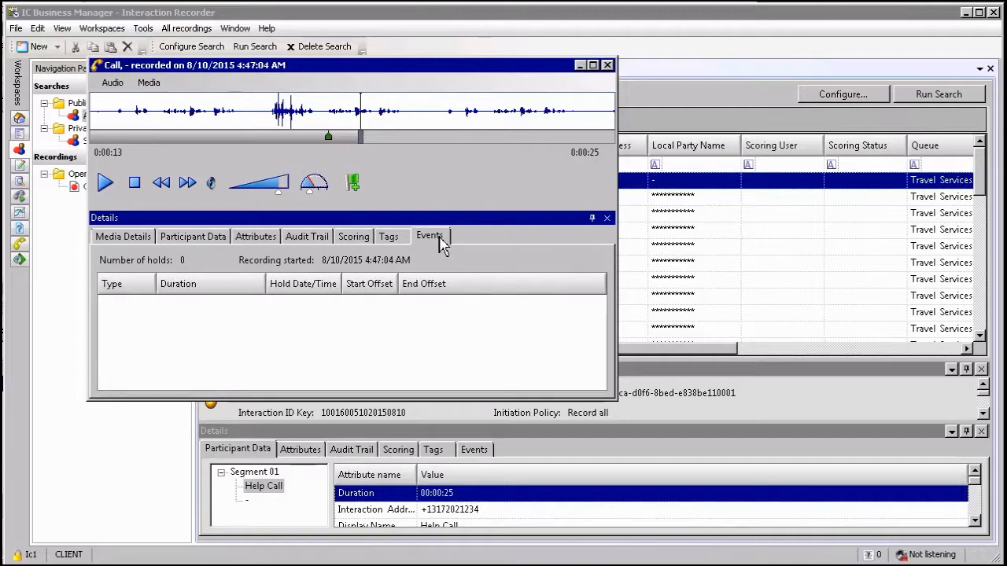
click(430, 236)
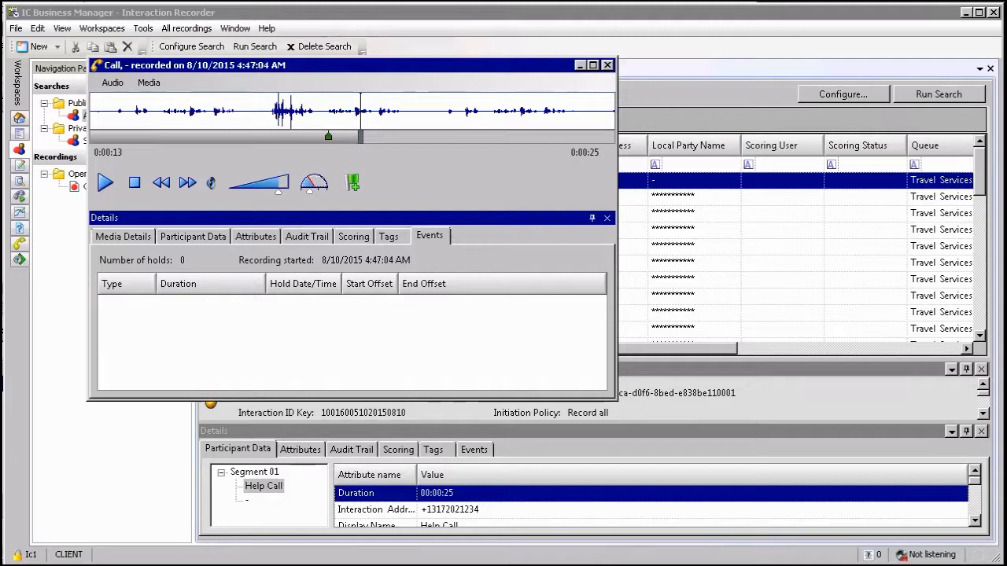